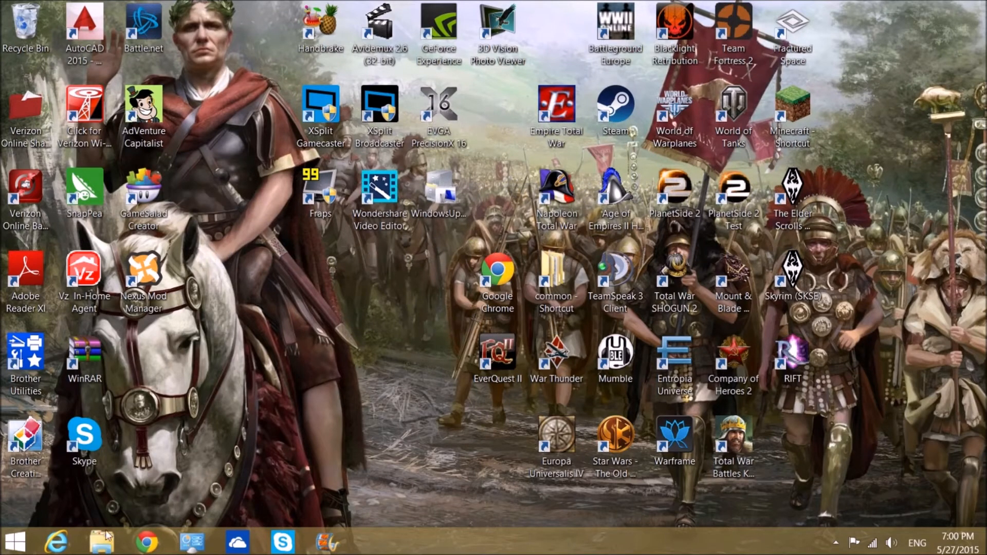
- In File Explorer, navigate into the Videos > Elder Scrolls V Skyrim folder
click(97, 541)
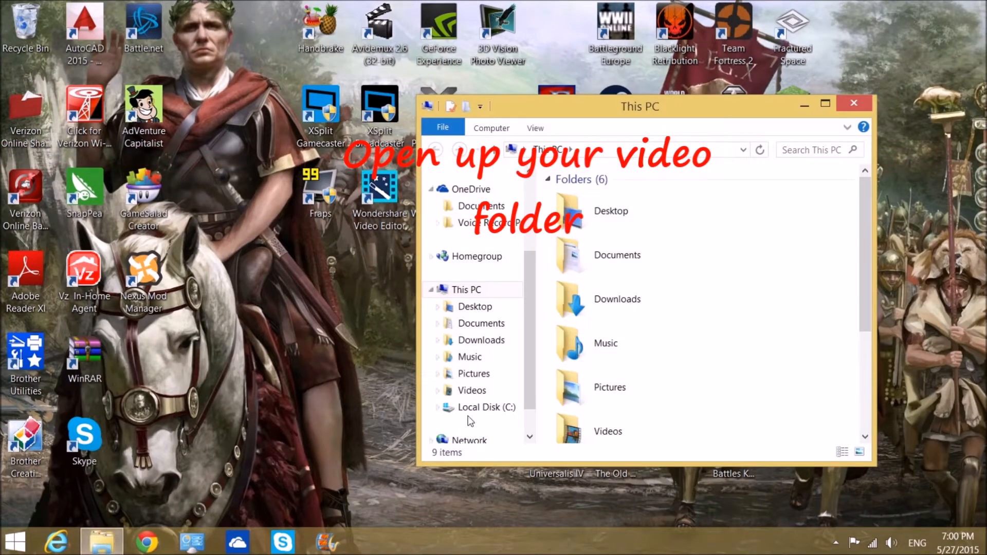
scroll(down, 3)
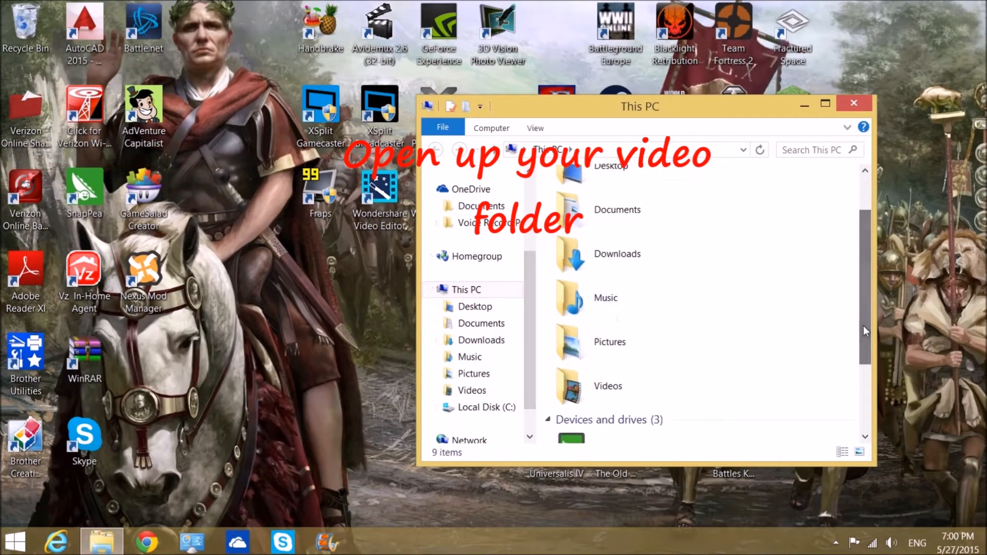
double_click(607, 386)
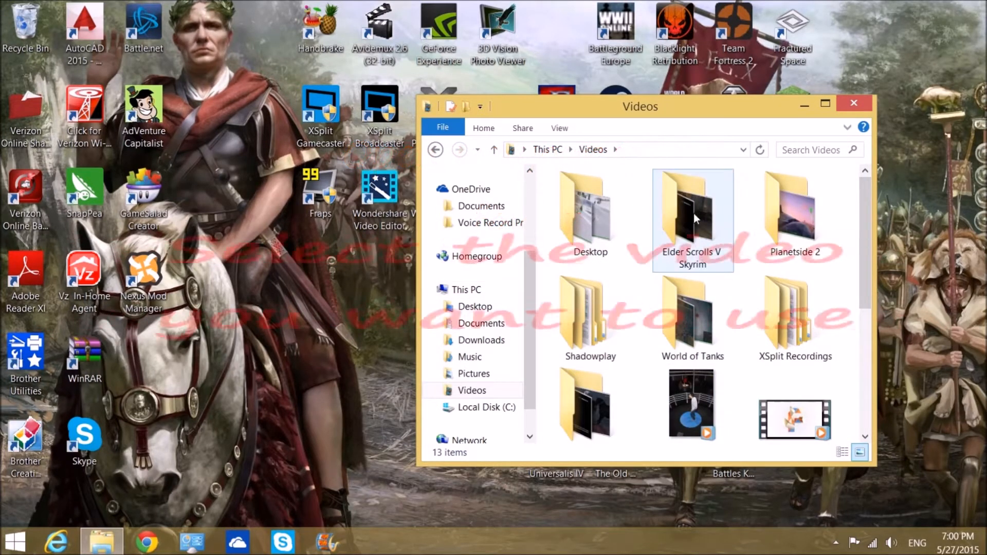
double_click(693, 214)
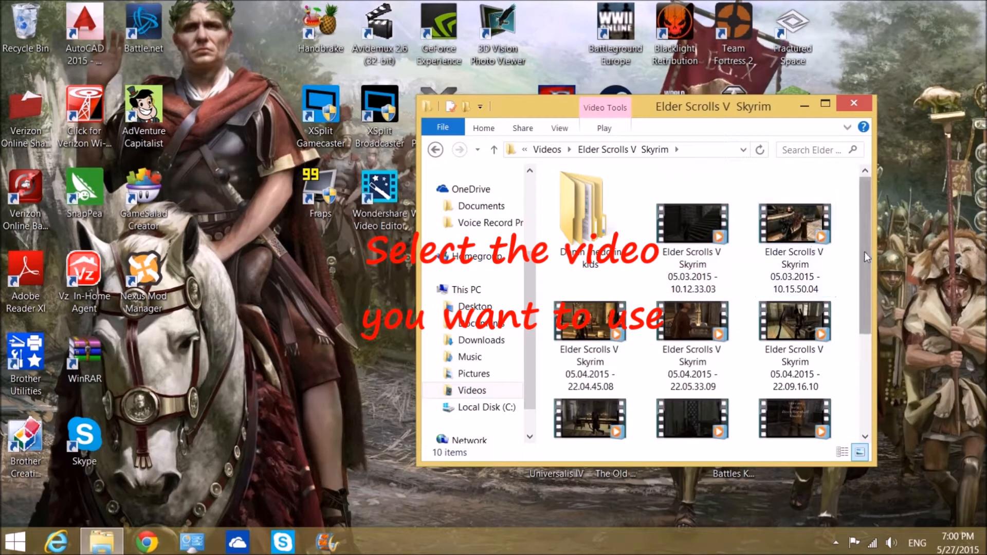
- Select the 05.03.2015 - 10.15.50.04 Skyrim recording
scroll(down, 3)
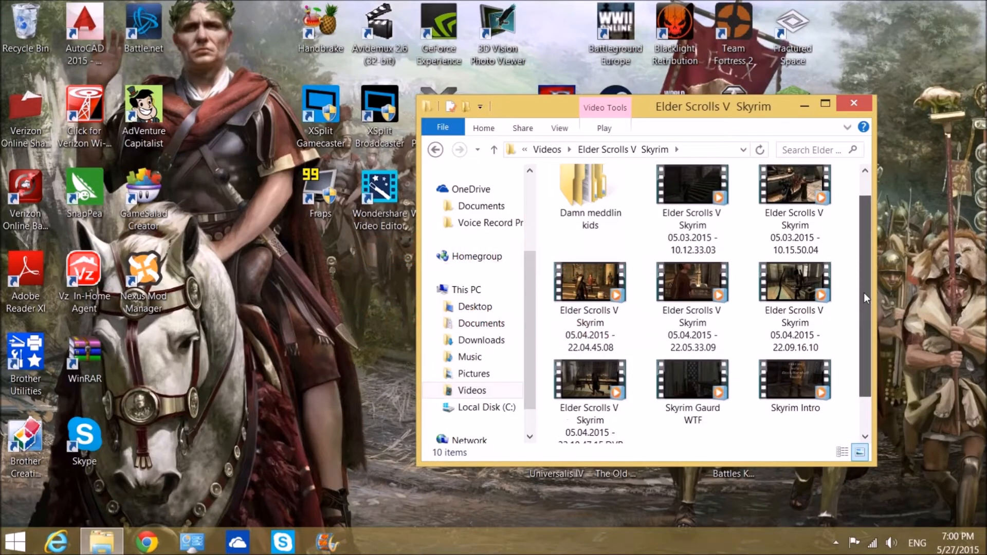
scroll(down, 3)
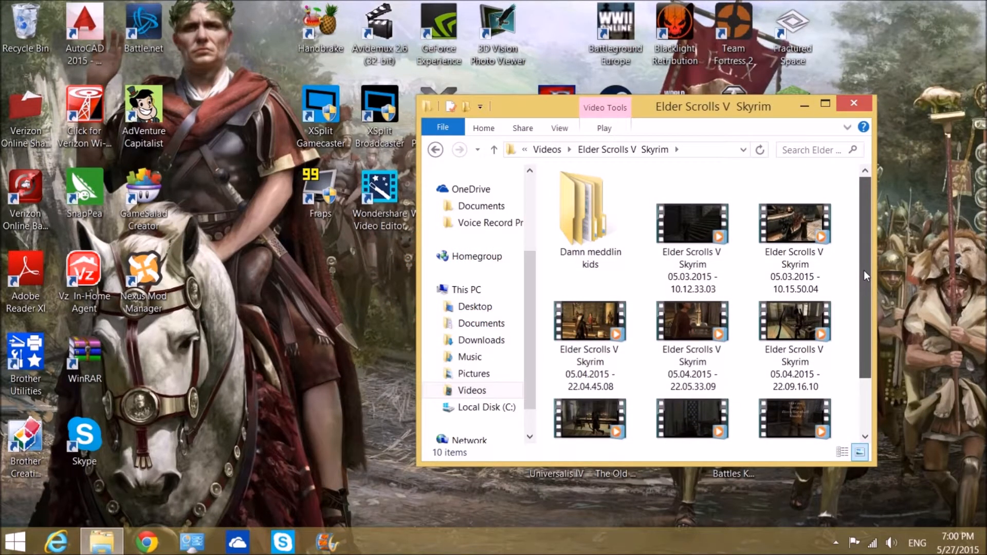
click(794, 223)
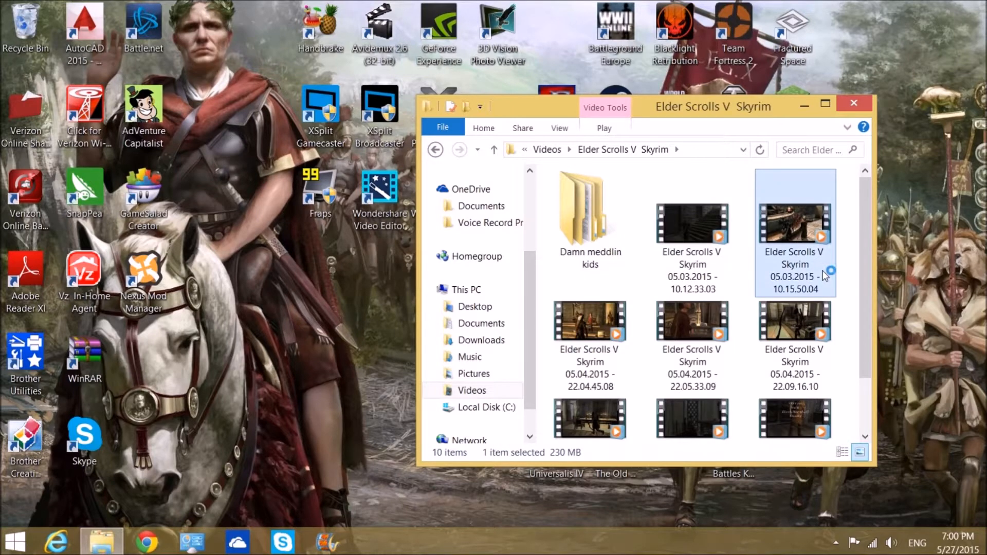
- Preview the Skyrim recording in Windows Media Player, then close the player
double_click(795, 222)
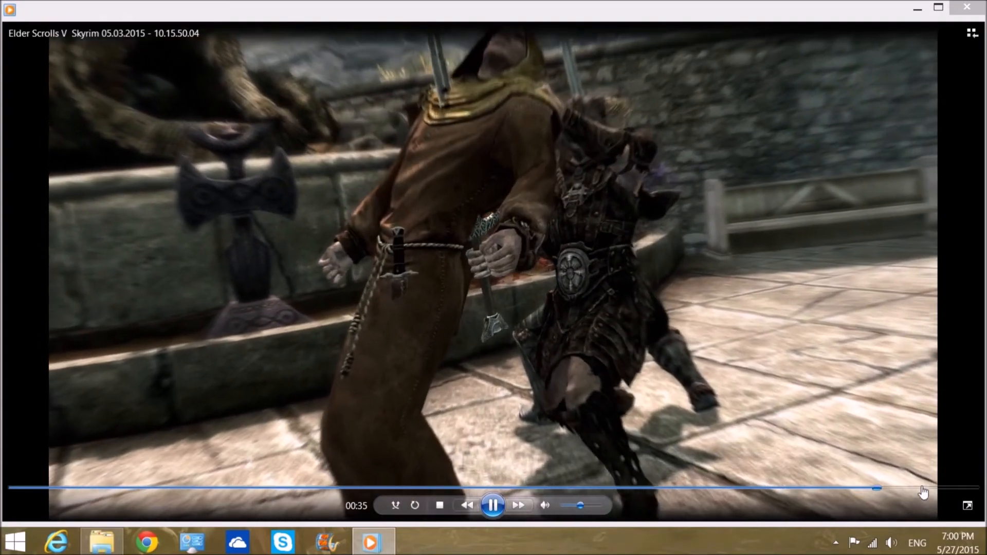
click(965, 7)
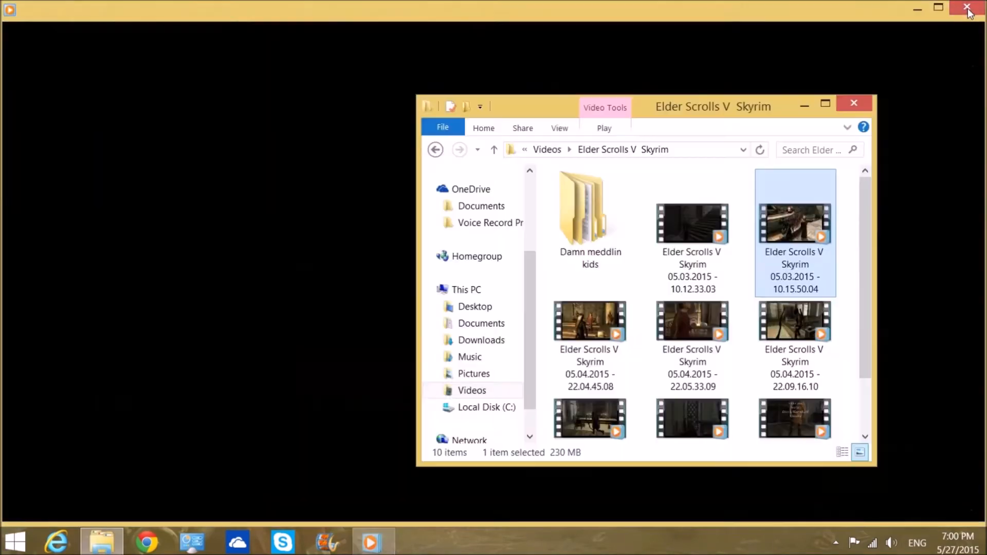
- Open the recording in Movie Maker and step the preview frame by frame to 00:33.00
right_click(794, 220)
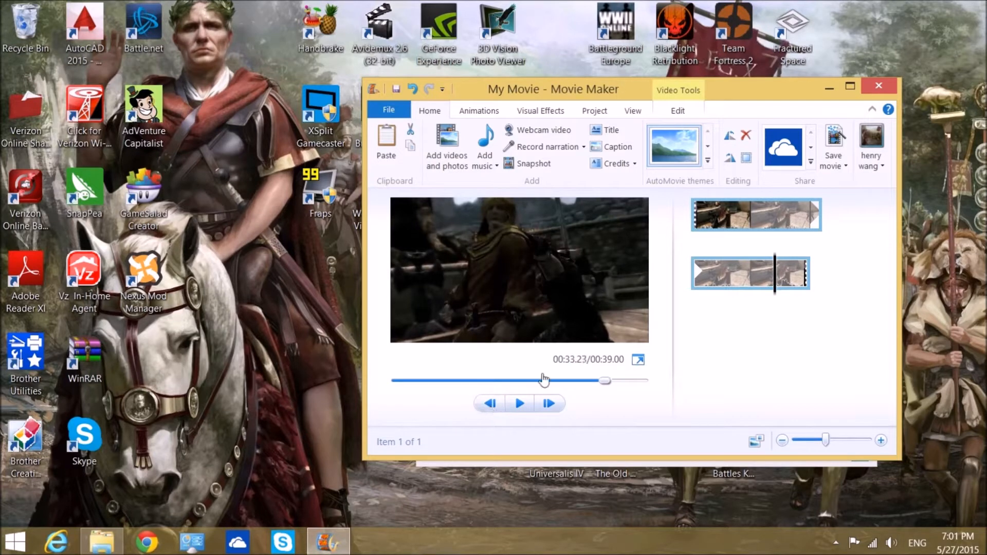
mouse_move(719, 341)
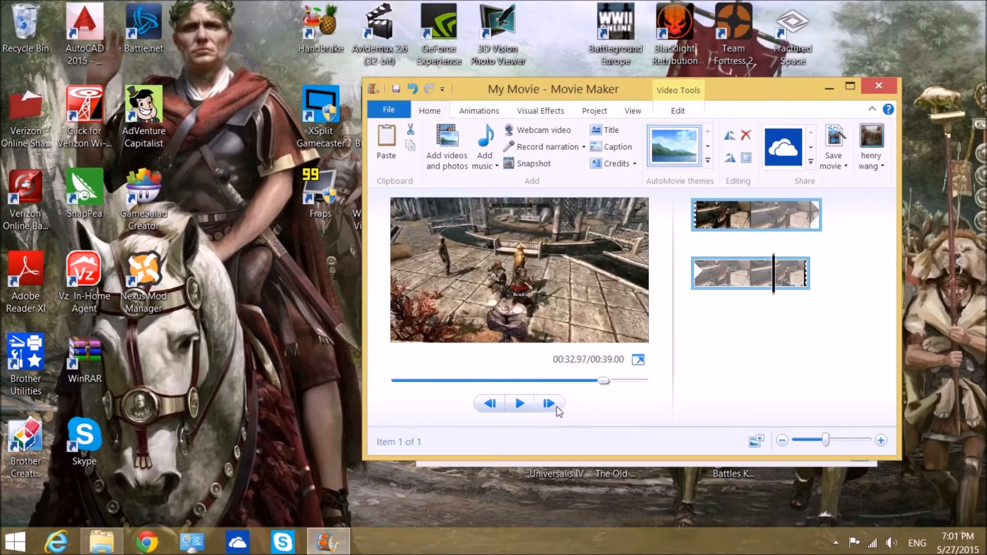
click(549, 403)
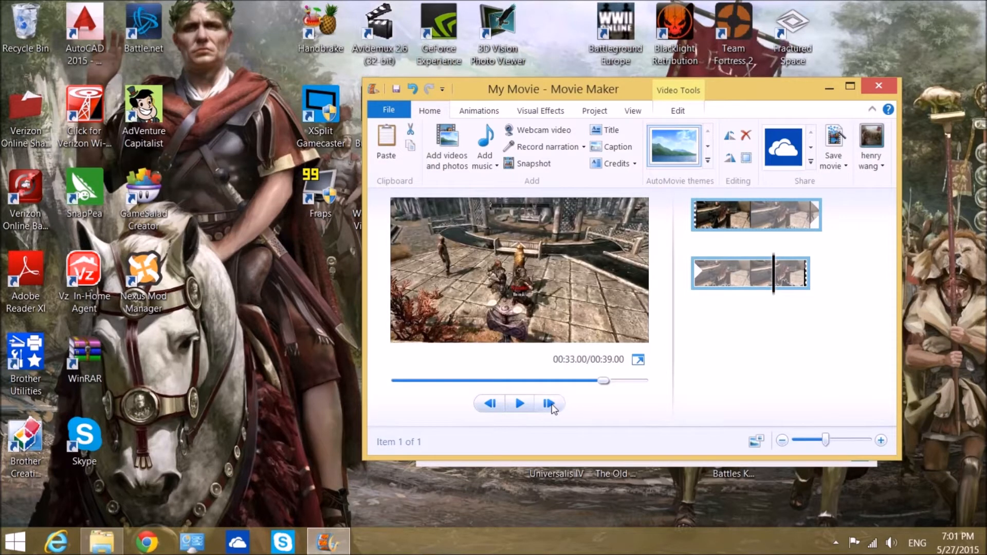
click(549, 404)
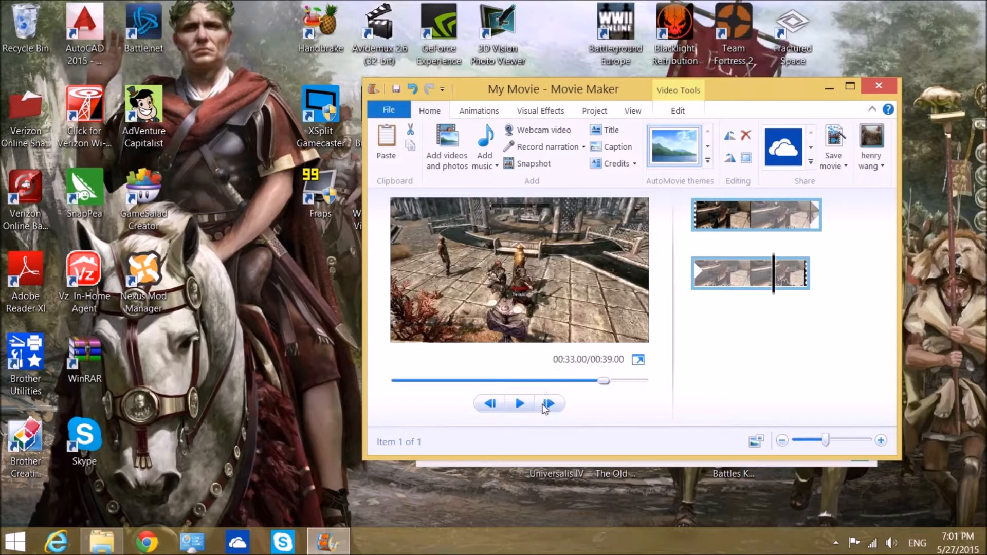
click(549, 404)
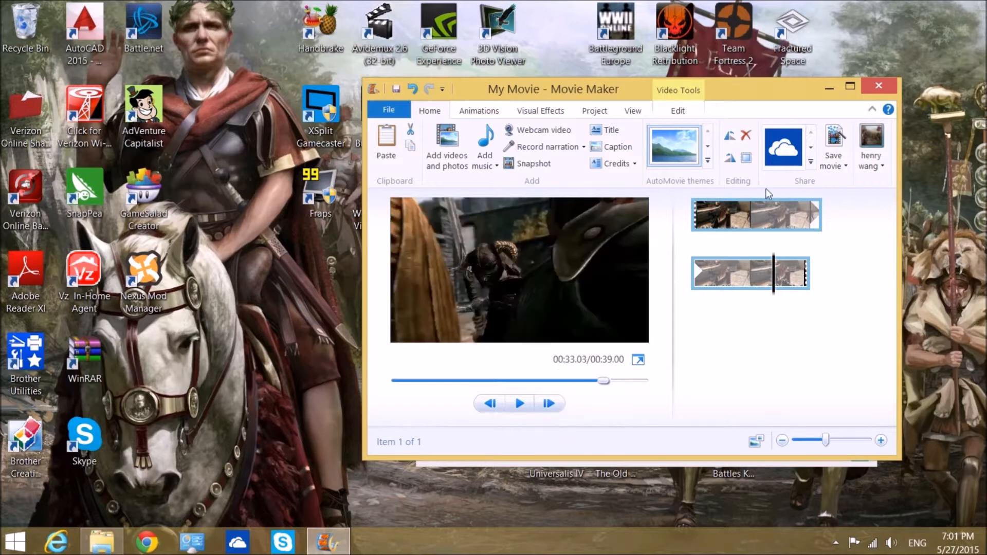
- Set the clip's start point at 33 seconds and its end point 4.13 seconds later
click(677, 111)
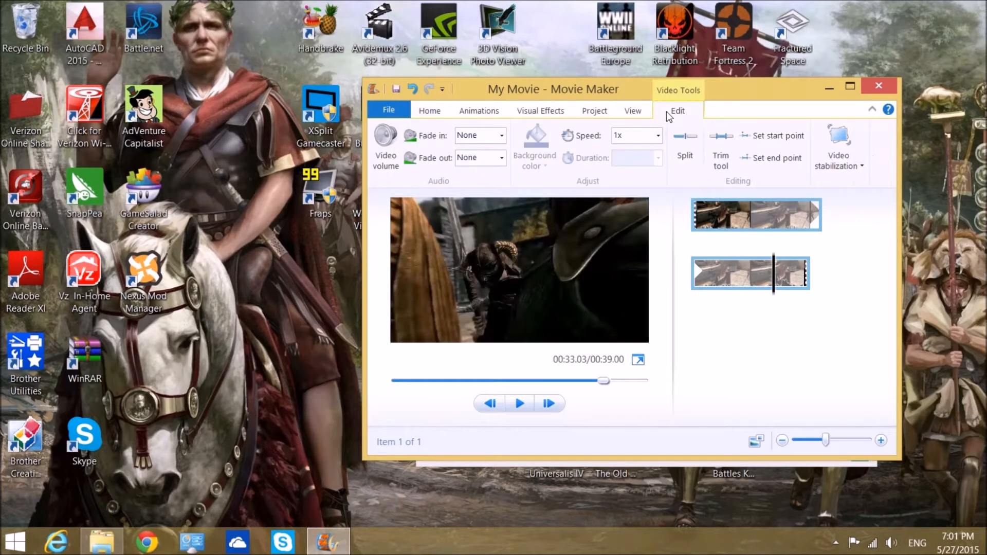
mouse_move(784, 139)
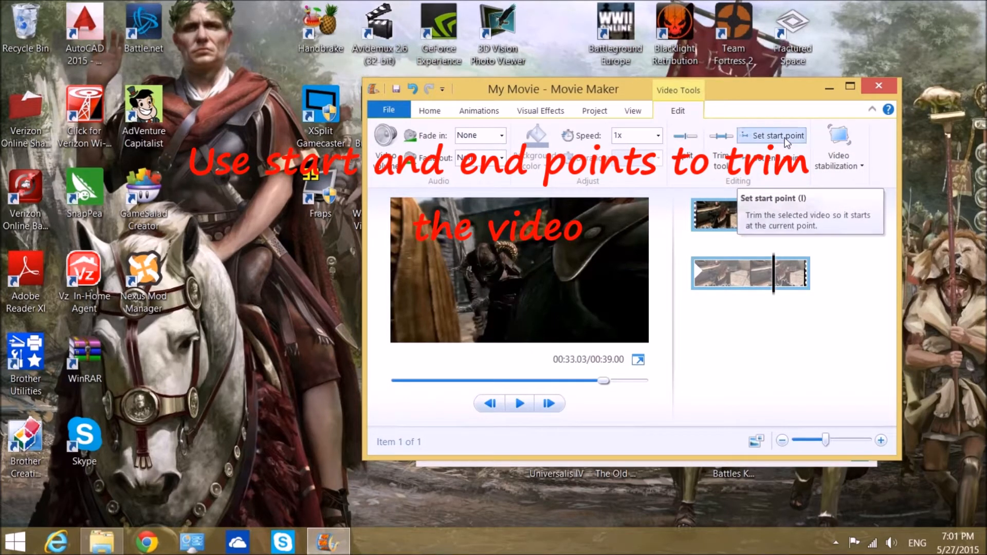
click(772, 136)
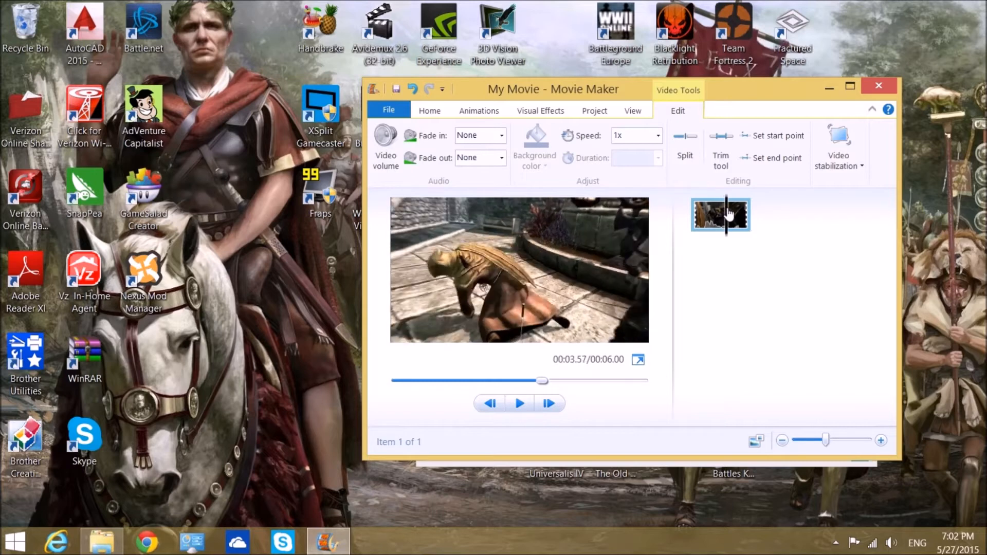
click(518, 404)
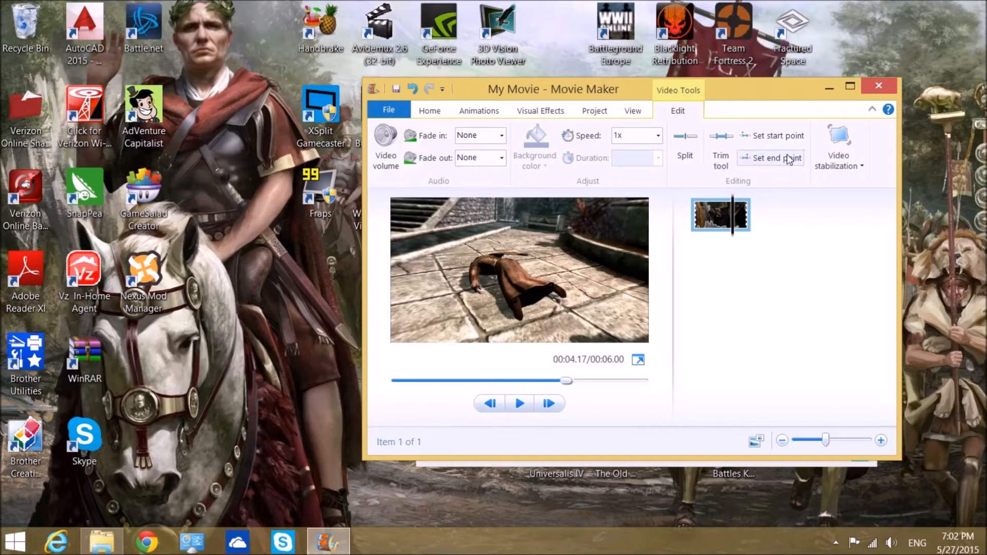
click(777, 158)
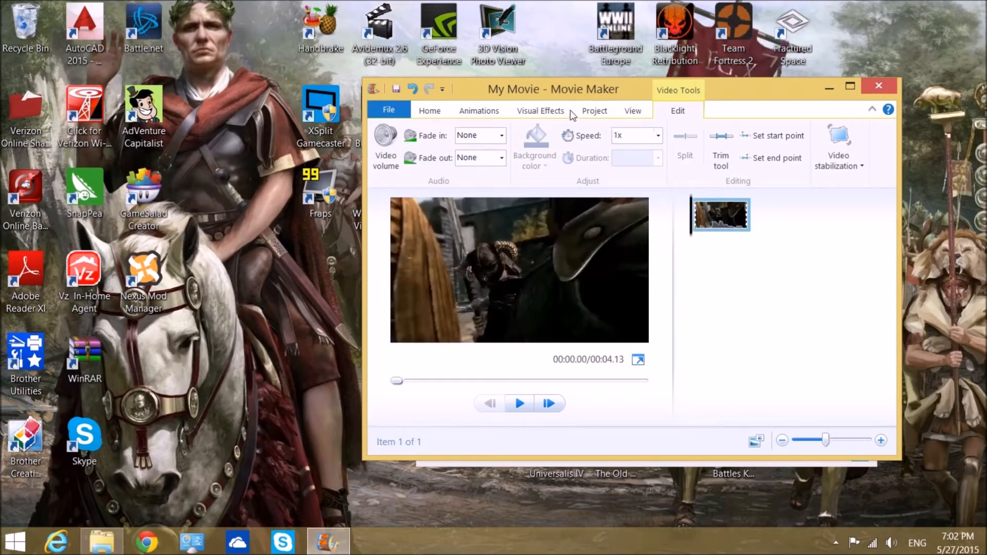
- Add a RomanT italic caption reading 'Skyrim with [Insert Name Here]'
click(430, 111)
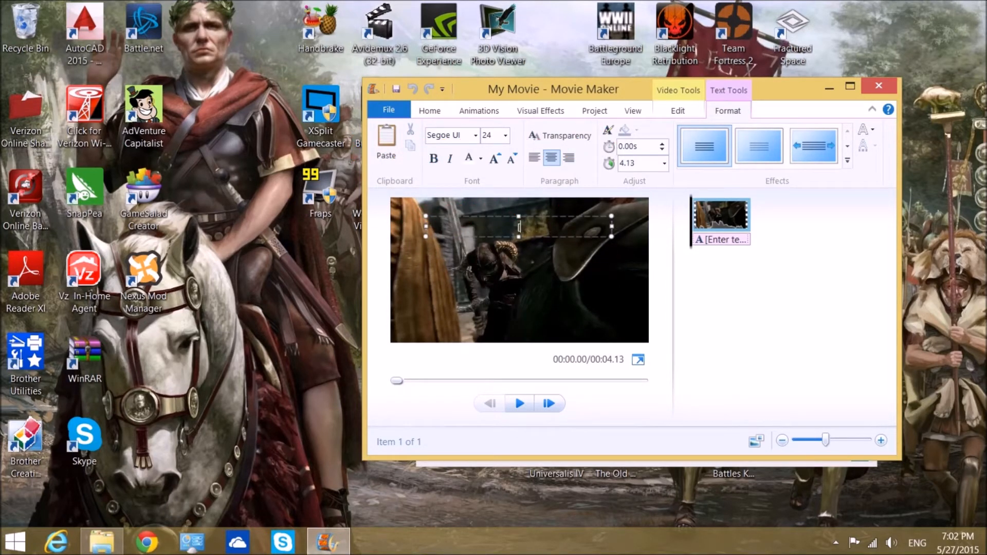
click(477, 135)
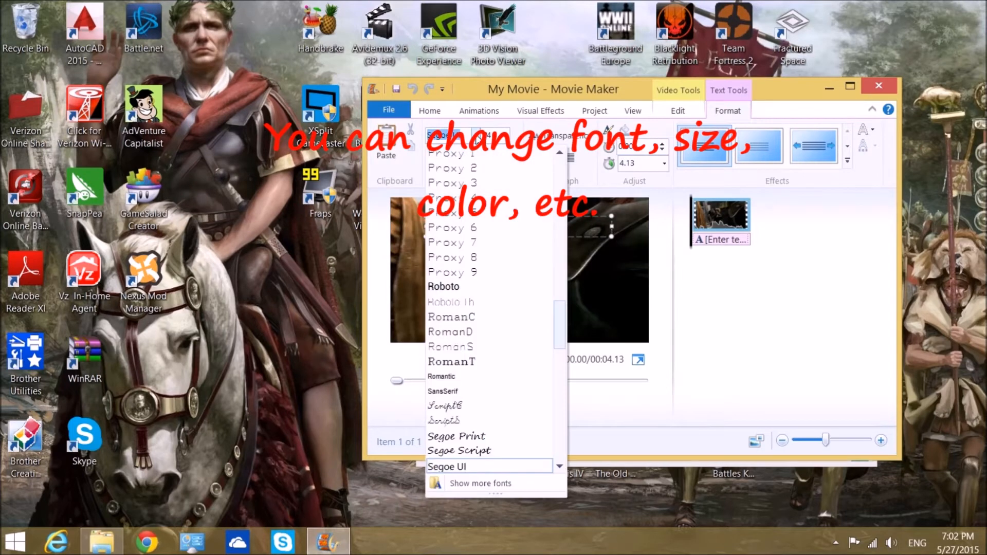
mouse_move(466, 362)
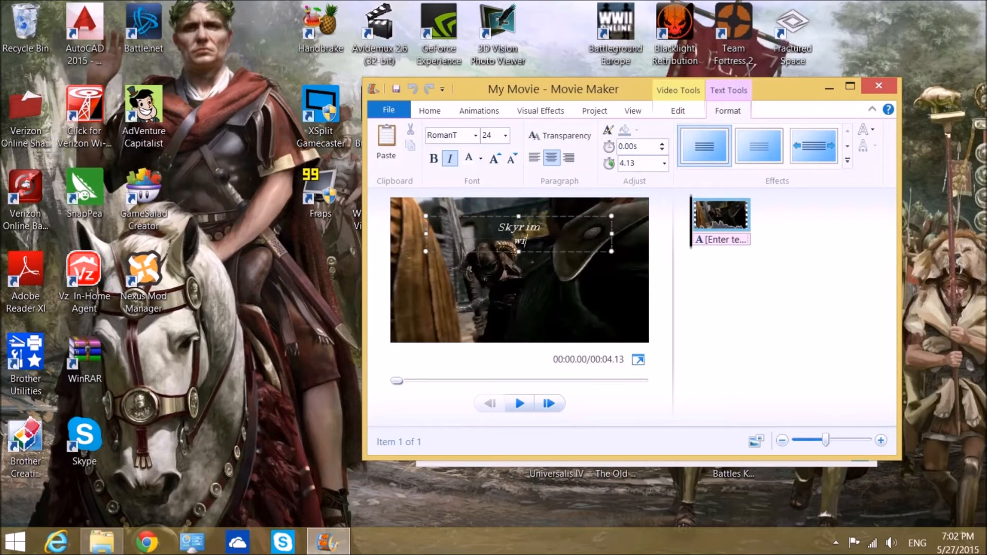
text(with)
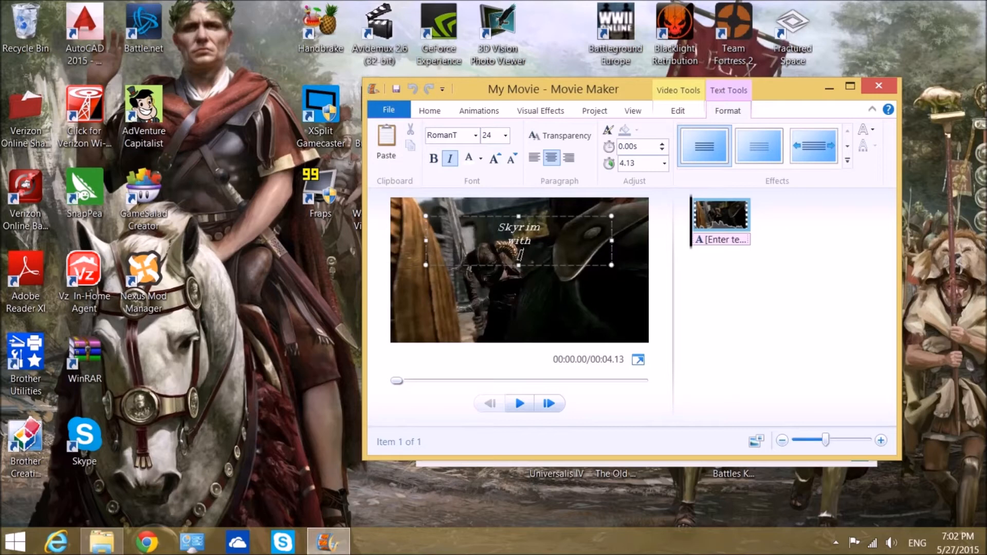
text([Insert Name Here)
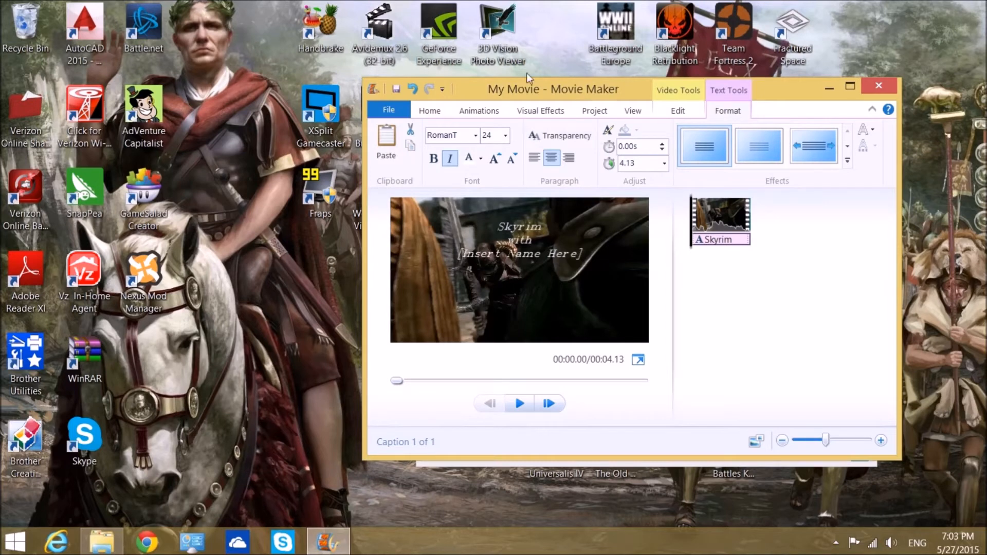
click(541, 111)
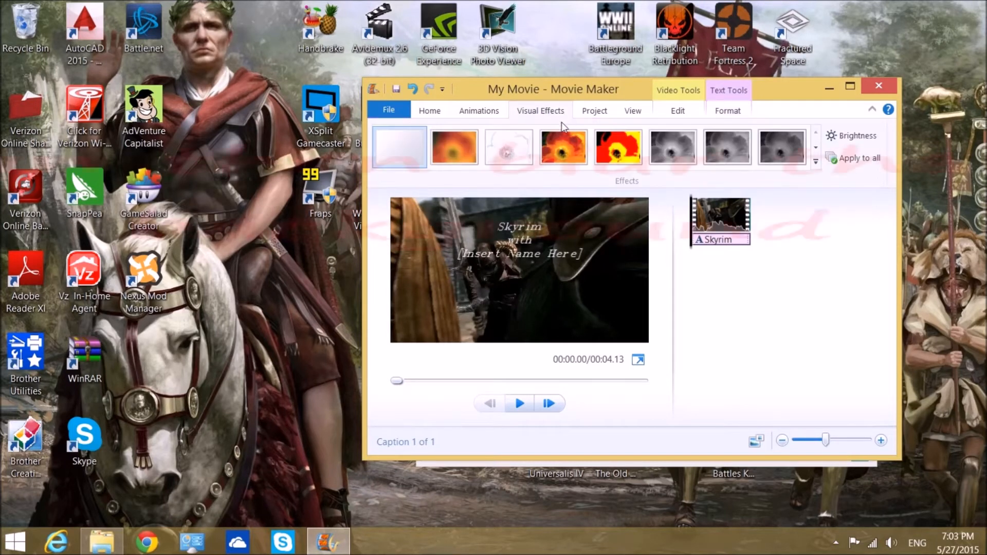